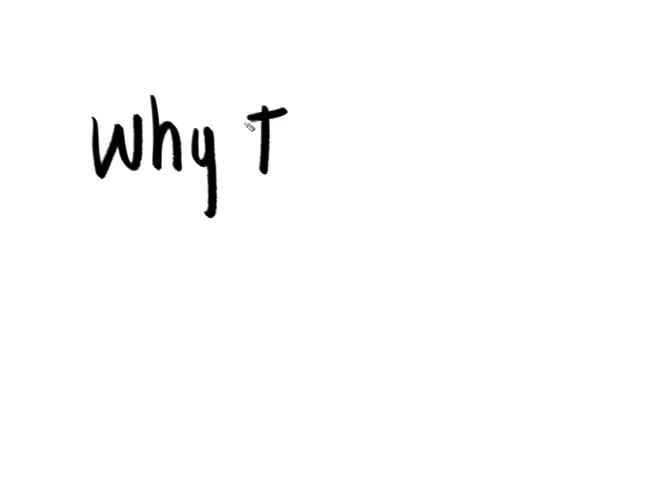
Replace the typed 'I'm Vo' text with a black sketch of a big-eared face behind four bars
{"action": "type", "text": "I'm Vo"}
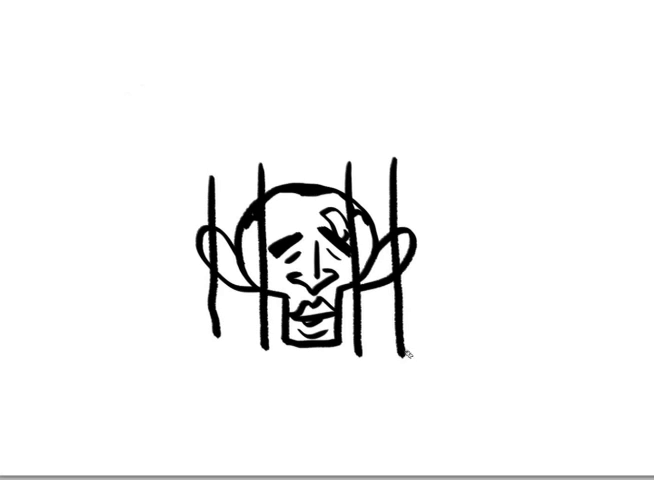
Draw a wide block below the caged face and a crossbar joining the bar tops
{"action": "left_click_drag", "start_coordinate": [210, 355], "coordinate": [410, 425]}
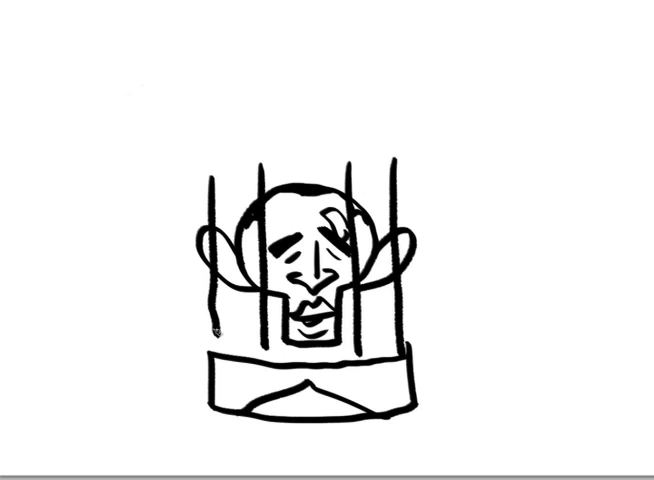
{"action": "left_click_drag", "start_coordinate": [222, 158], "coordinate": [395, 155]}
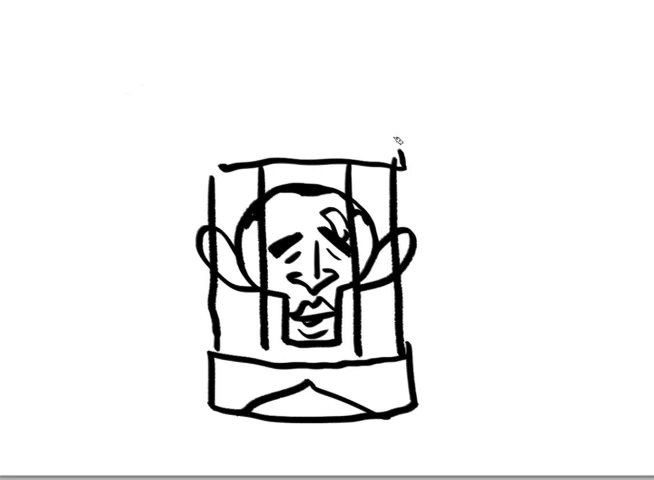